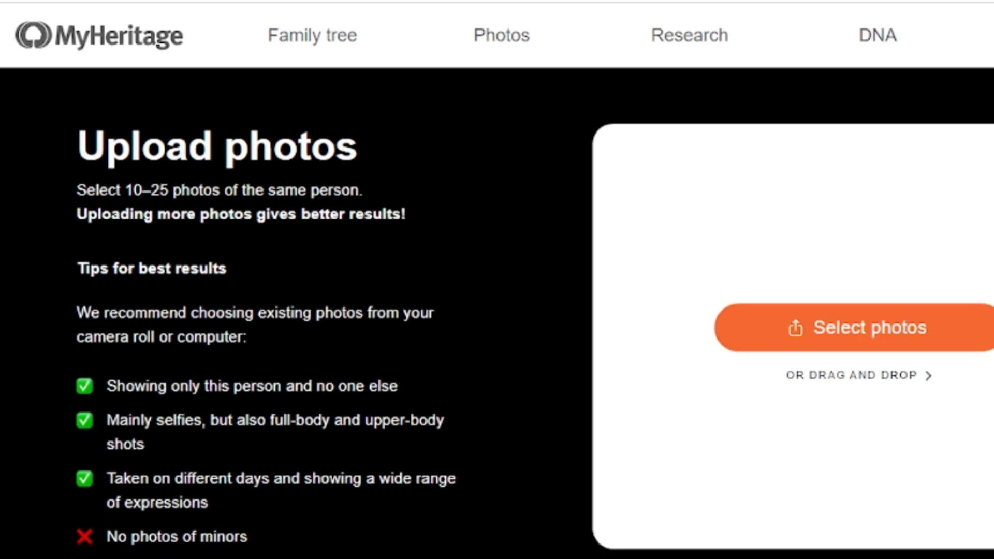
# Step: Upload the 'Untitled design (3)' image through Photos > Animate photos, then reach the DeepStory page
pyautogui.scroll(-3)
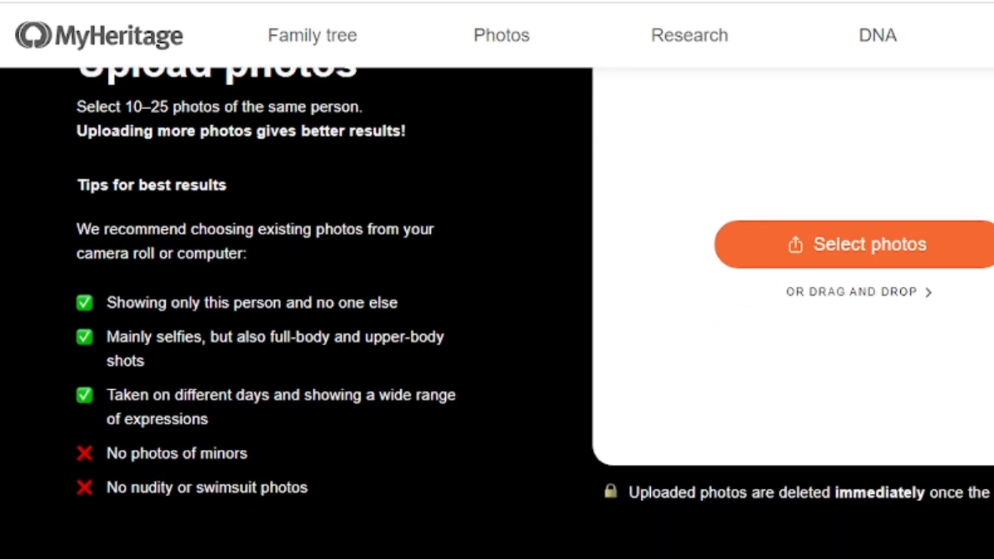
pyautogui.scroll(-3)
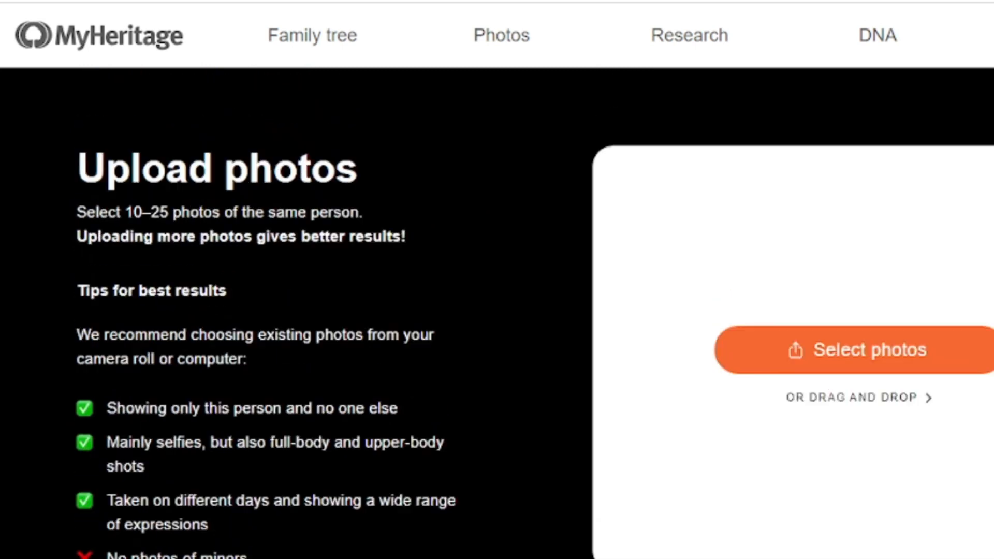
pyautogui.scroll(-3)
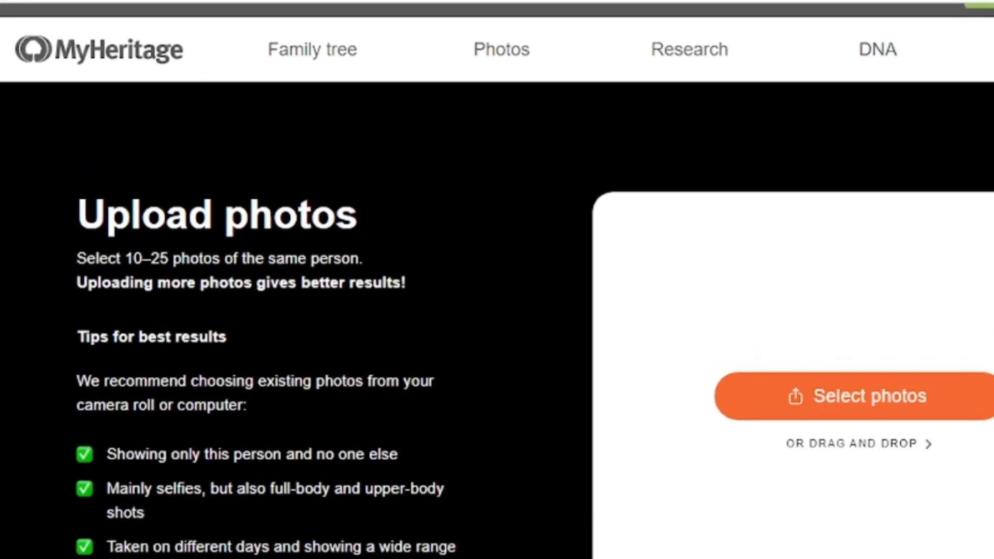
pyautogui.click(500, 50)
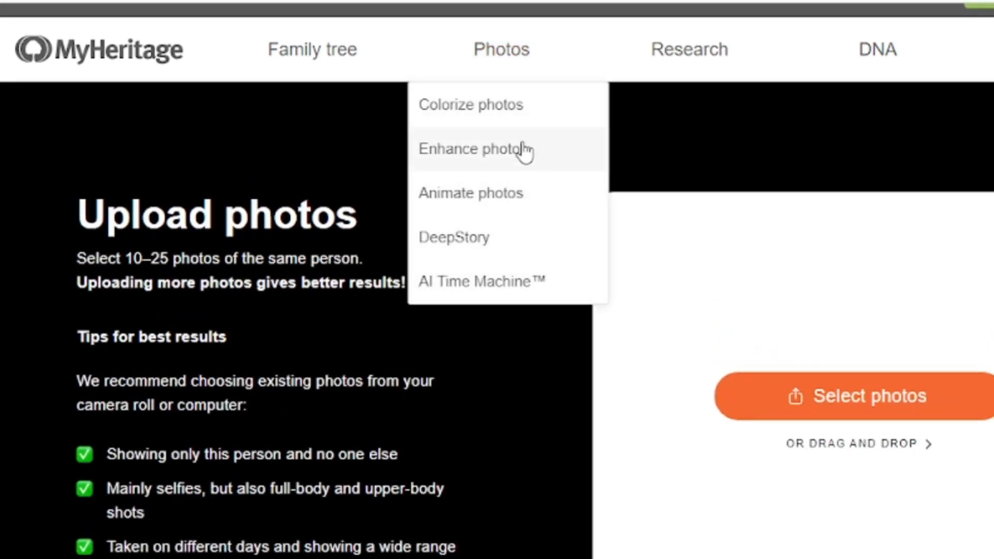
pyautogui.moveTo(510, 203)
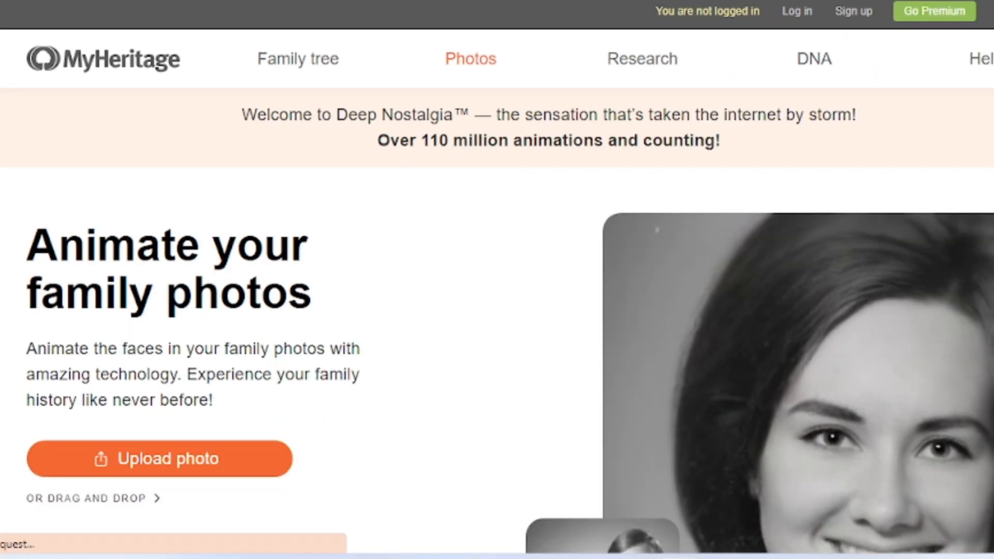
pyautogui.scroll(-3)
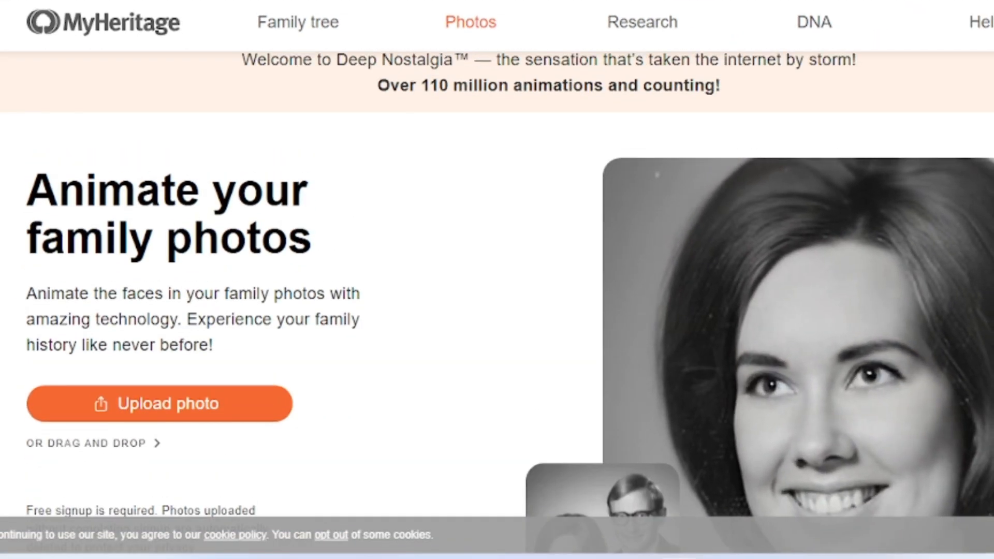
pyautogui.click(159, 403)
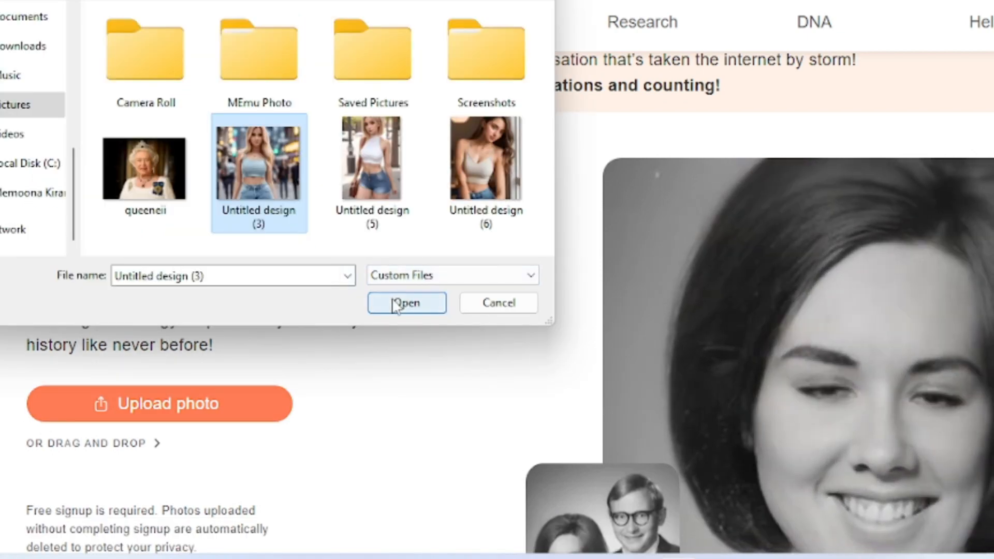
pyautogui.click(406, 302)
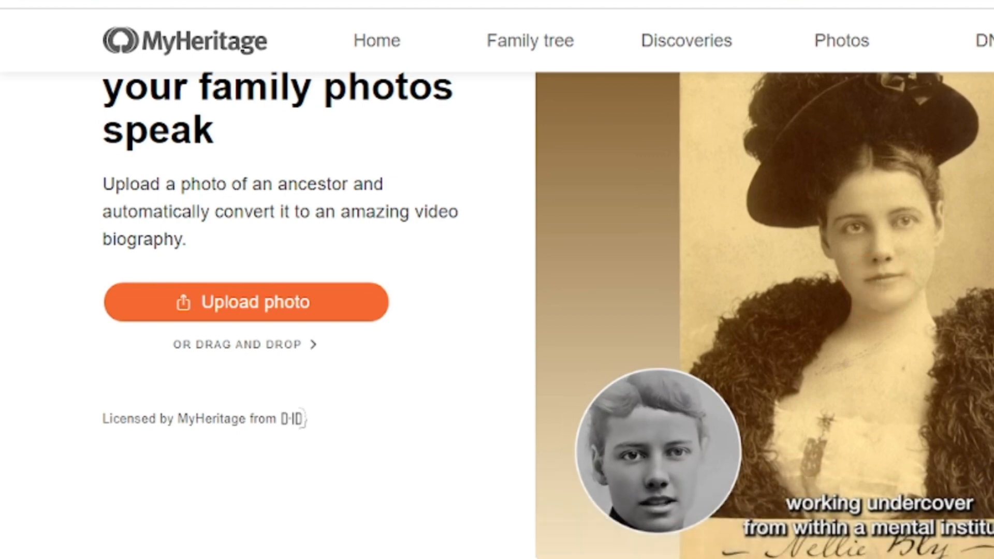
# Step: Upload the queeneii portrait as the ancestor photo for a new DeepStory
pyautogui.scroll(-3)
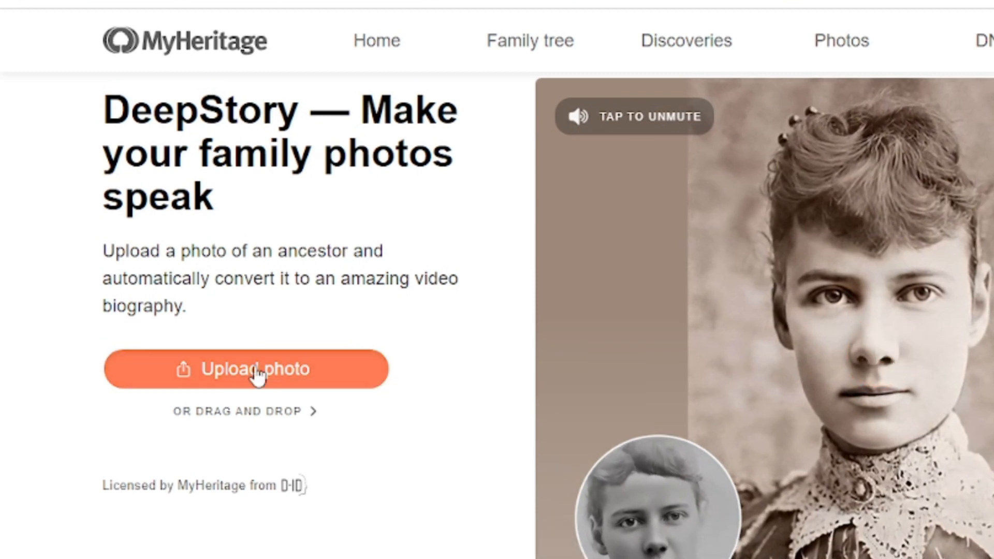
pyautogui.click(246, 369)
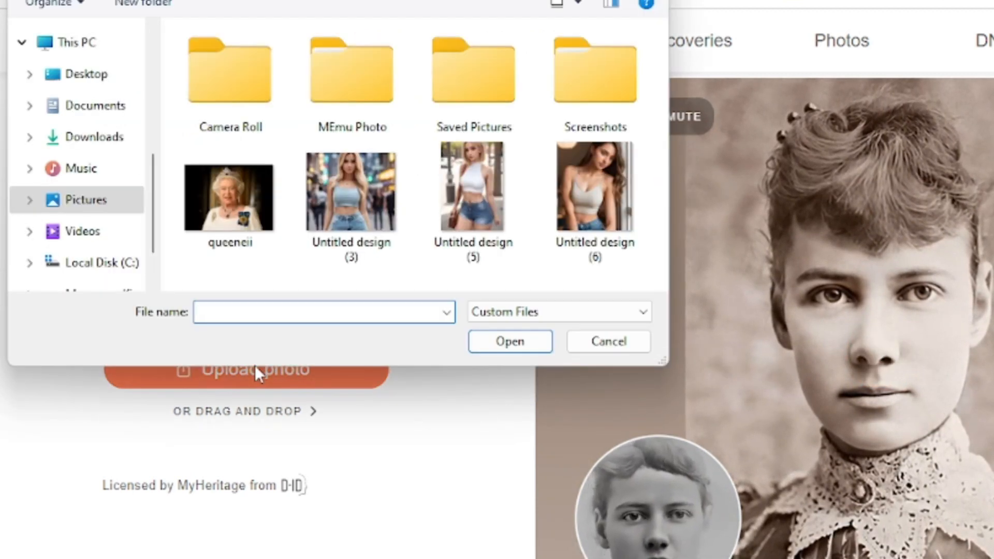
pyautogui.click(230, 196)
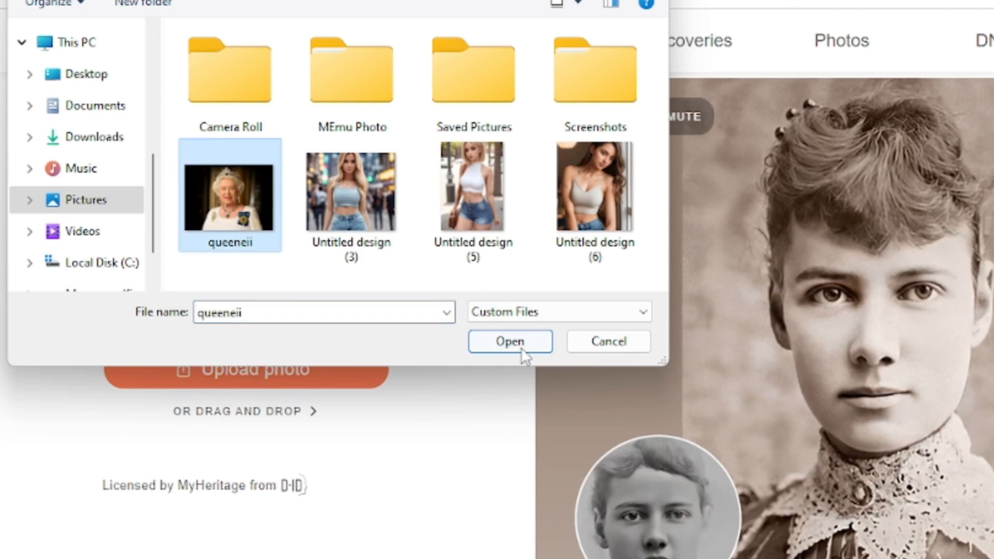
pyautogui.click(509, 341)
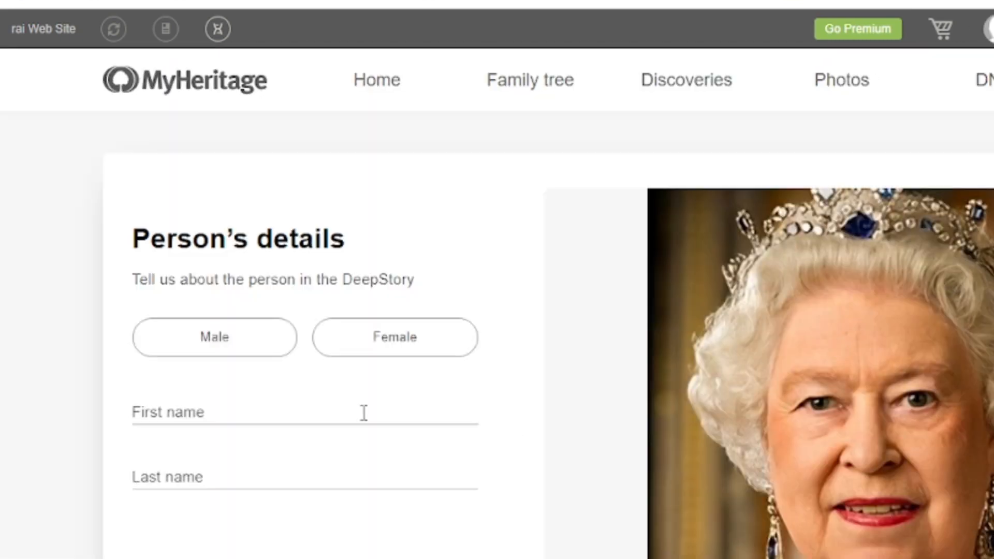
# Step: Name the person queen elizabeth in the Person's details form and continue
pyautogui.write('q')
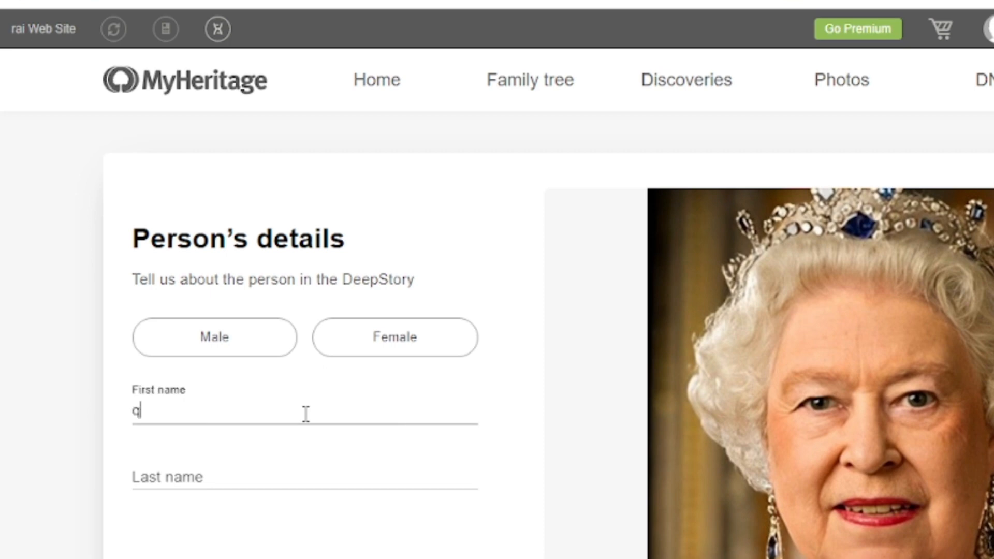
pyautogui.write('elizab')
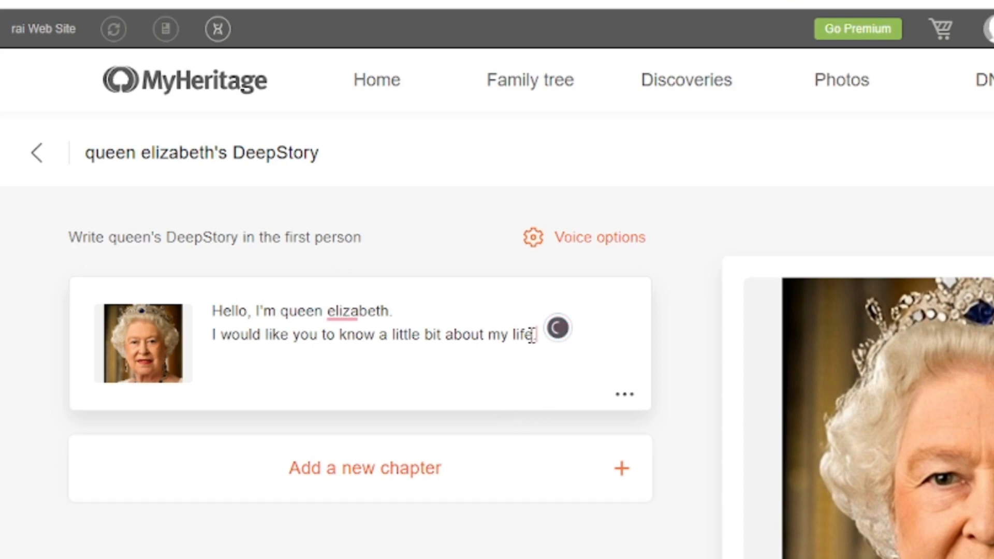
# Step: Review the Charlotte English (U.S.) voice at Normal speed, then move to Pika's Discord channel
pyautogui.click(581, 237)
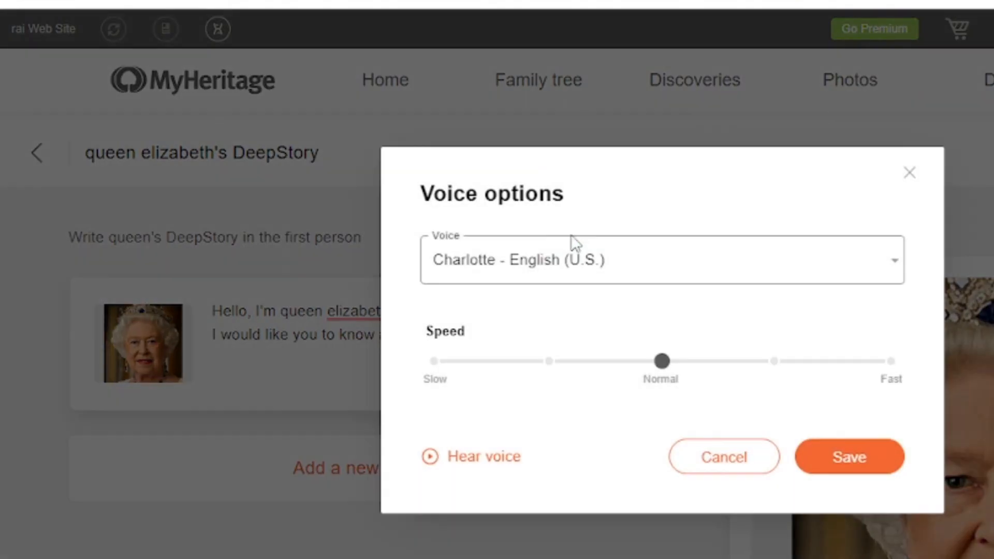
pyautogui.click(662, 259)
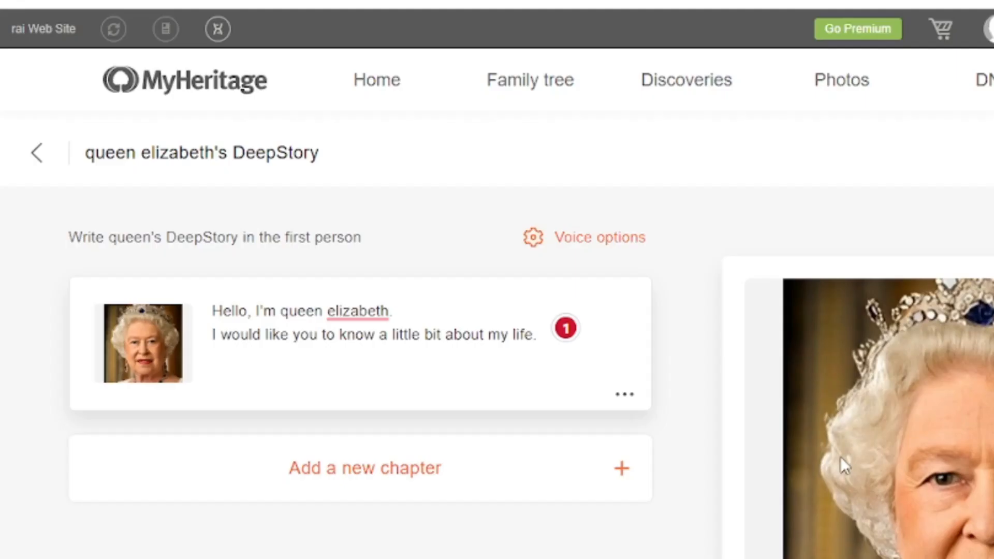
pyautogui.click(928, 29)
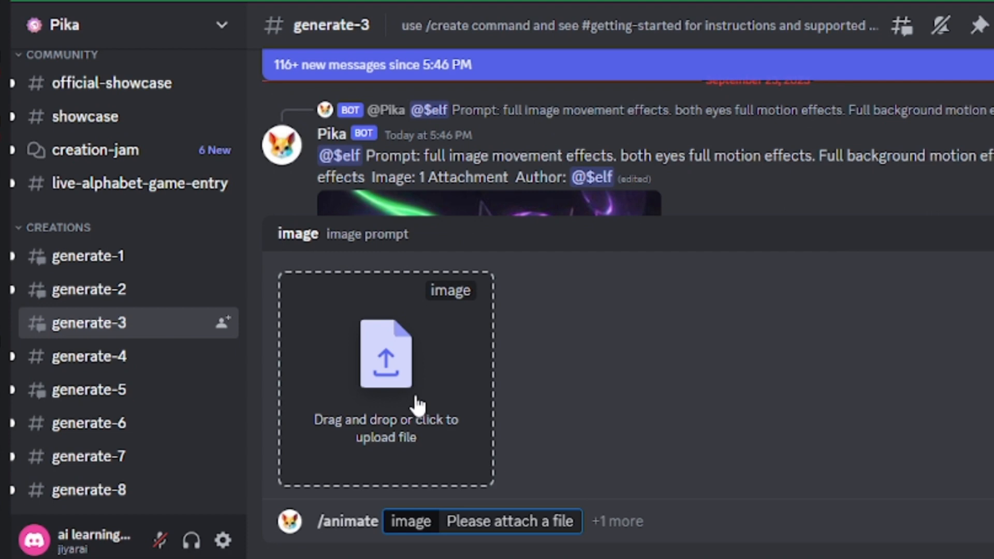
# Step: Attach the 3D-Jungle-Background image to the /animate command in #generate-3
pyautogui.click(386, 354)
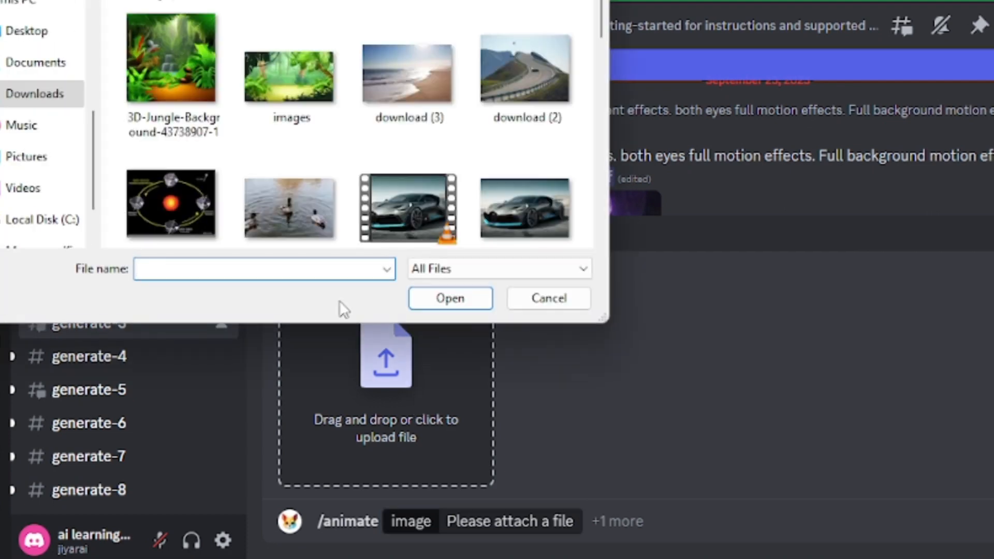
pyautogui.click(171, 57)
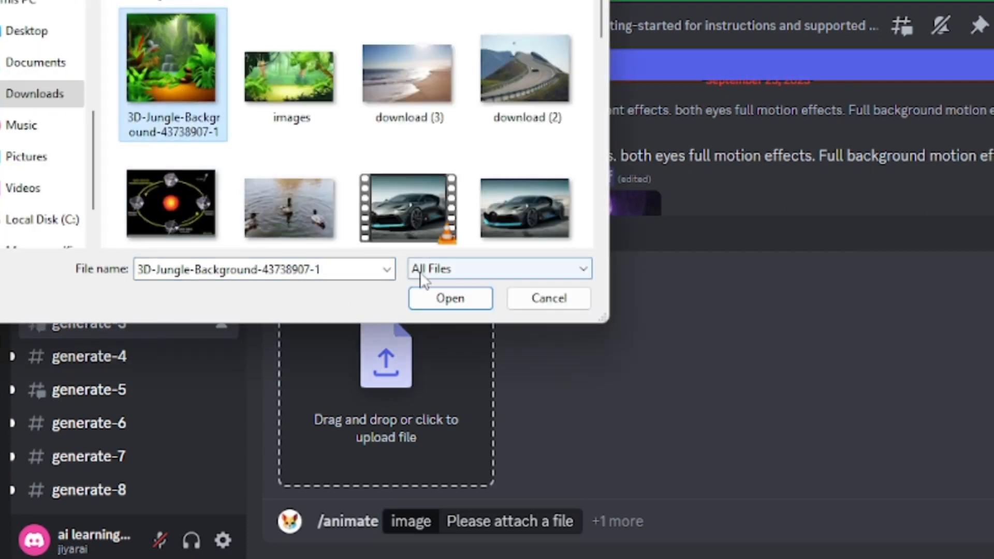
pyautogui.click(450, 298)
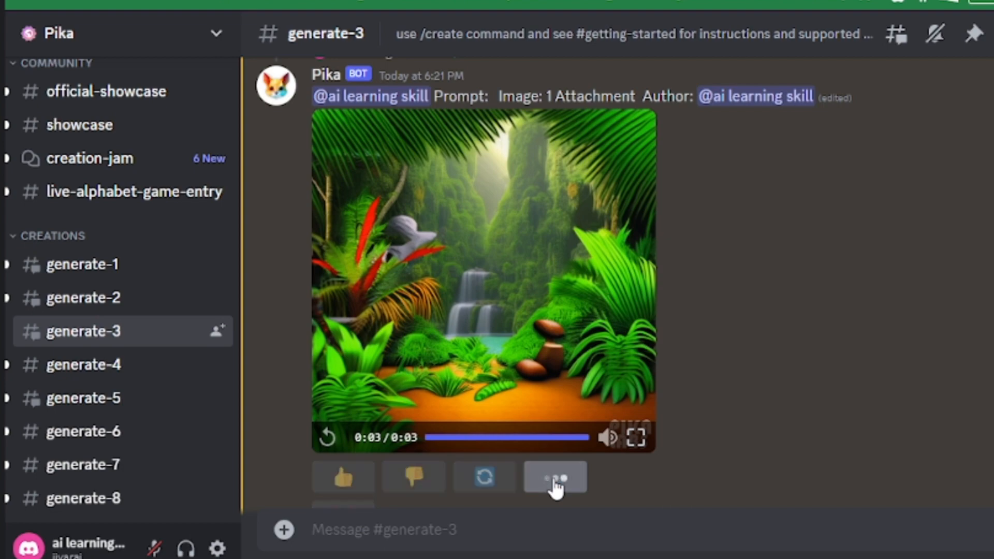
# Step: Remix the jungle video with the new prompt '-camera zoom in' and submit it
pyautogui.click(555, 477)
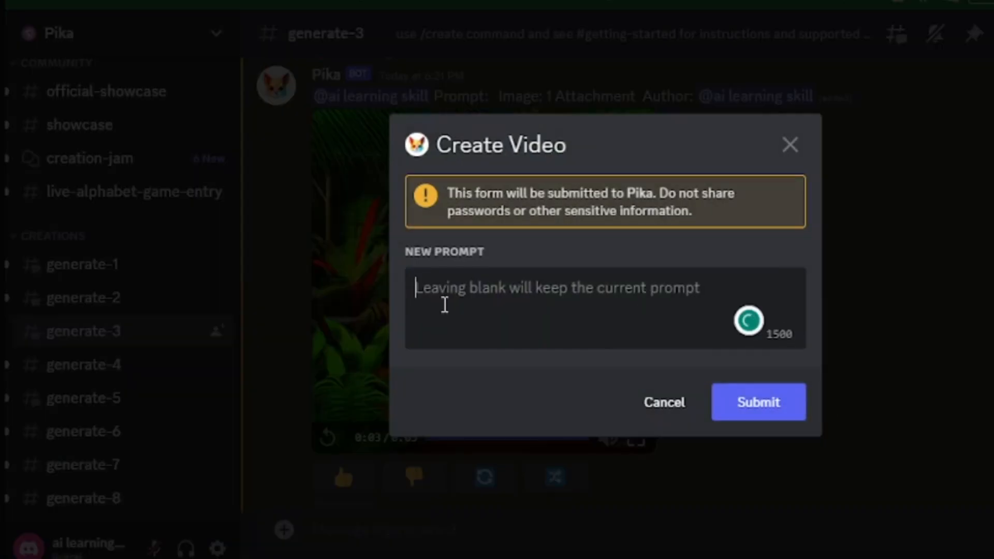
pyautogui.write('/')
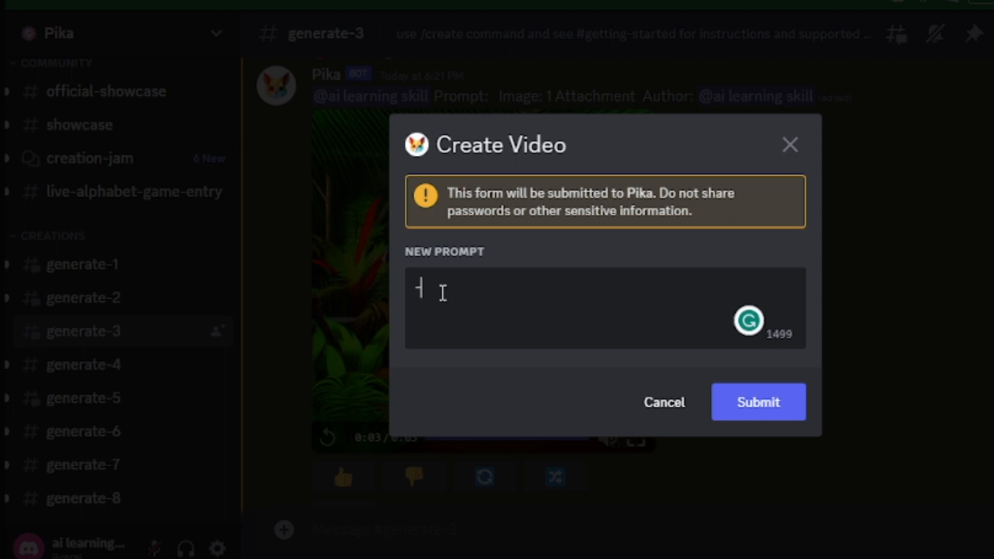
pyautogui.write('came')
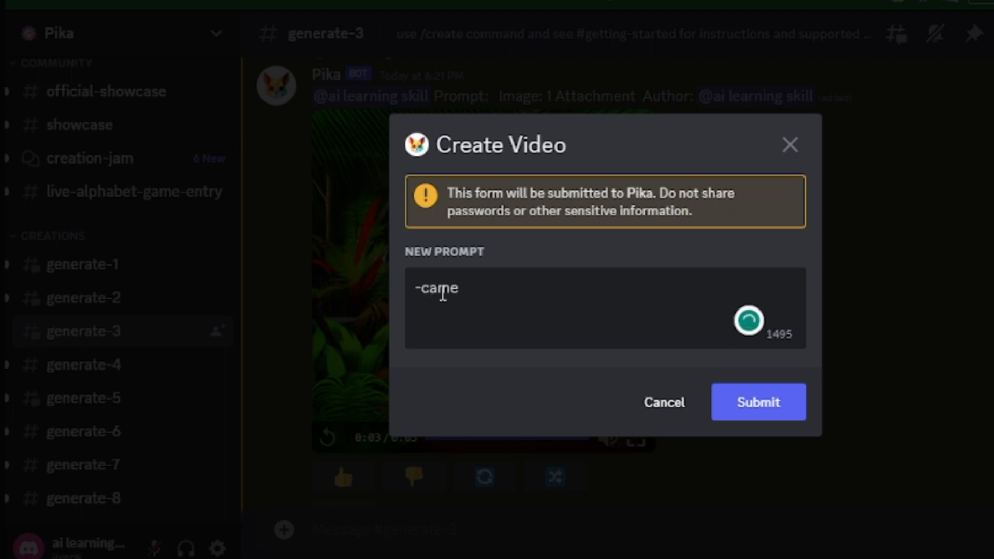
pyautogui.write('r')
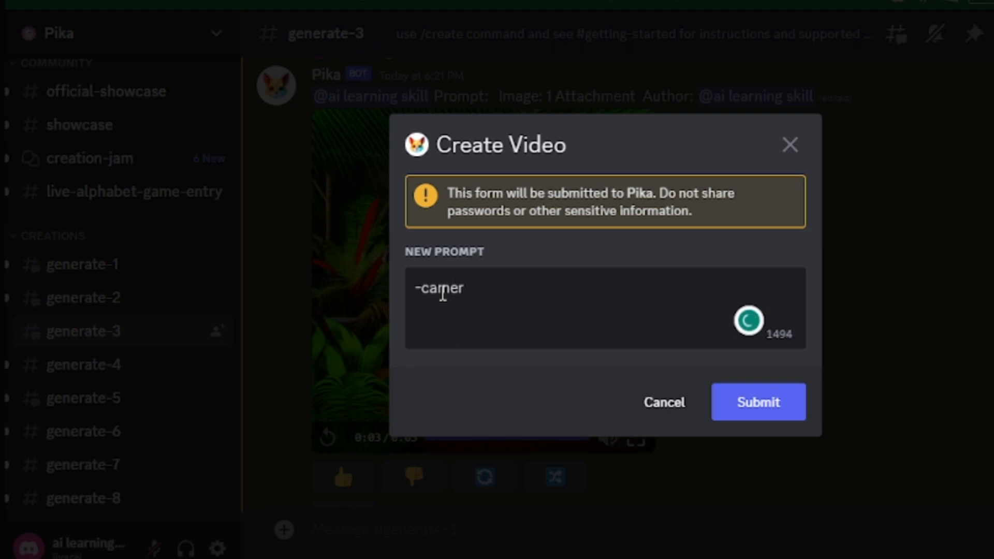
pyautogui.write('a')
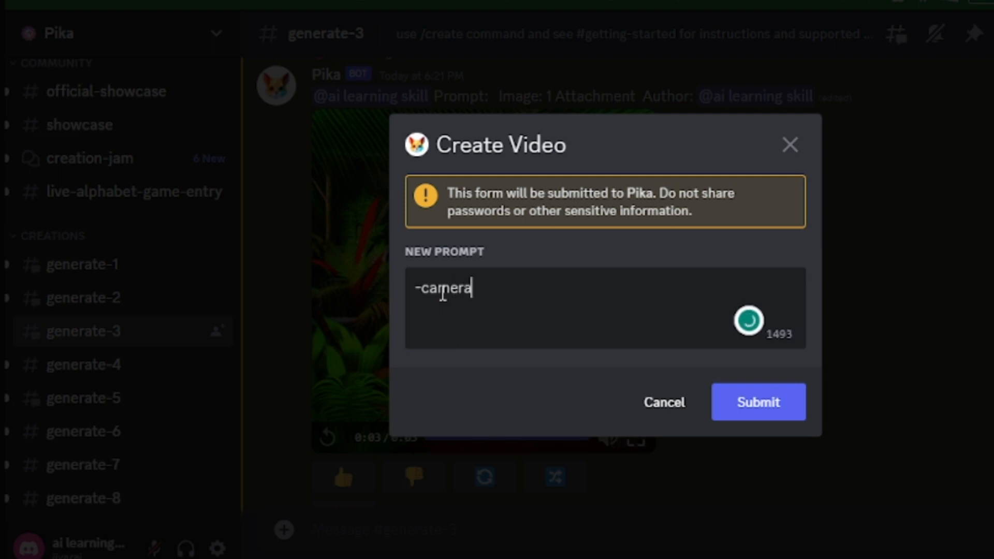
pyautogui.write('zoom i')
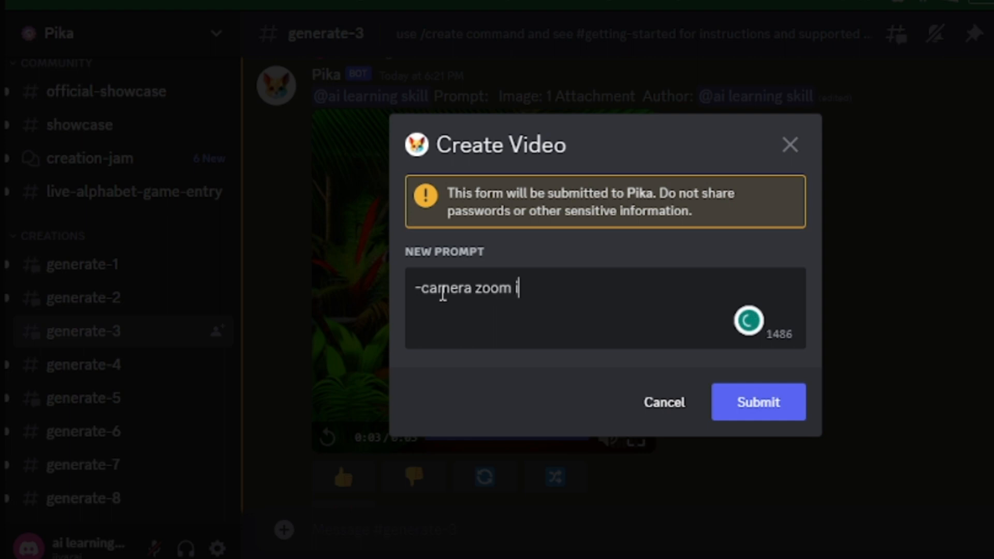
pyautogui.write('n')
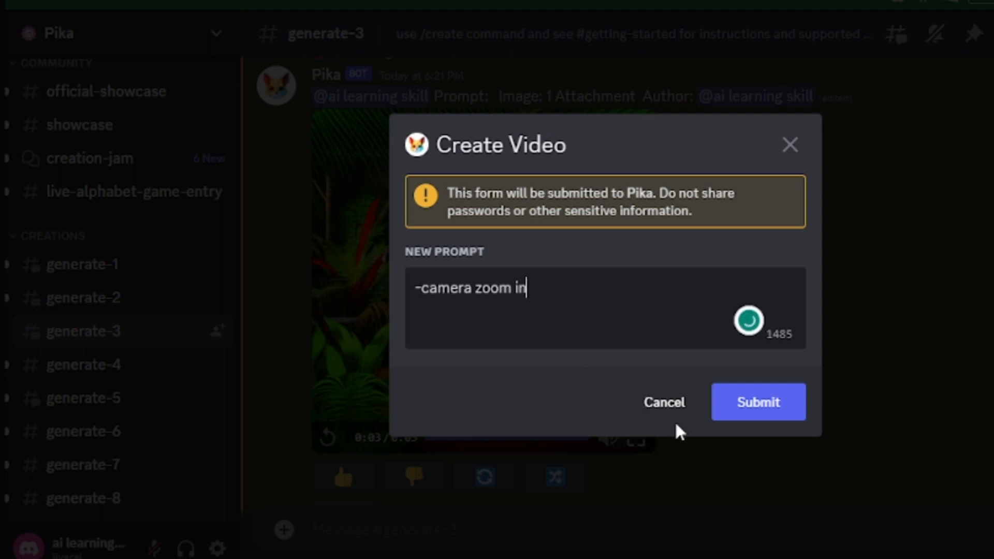
pyautogui.click(757, 402)
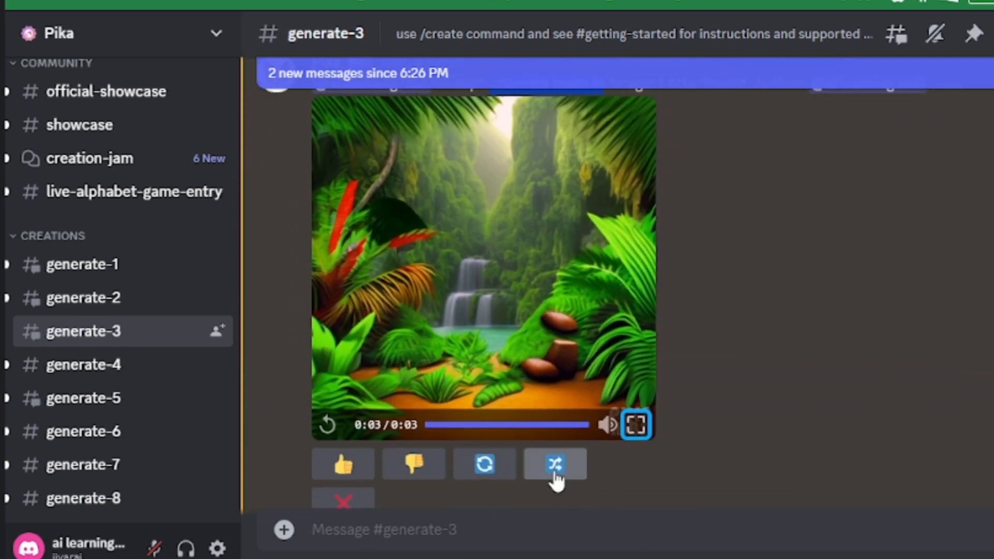
# Step: Submit a '-motion 0 -camera zoom in' remix, then remix the result with motion 2
pyautogui.click(555, 464)
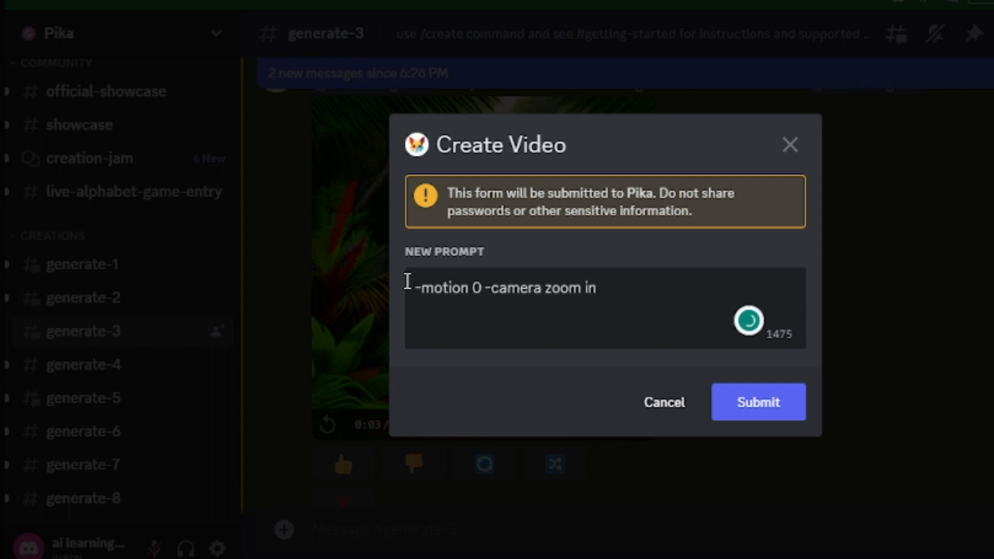
pyautogui.click(757, 402)
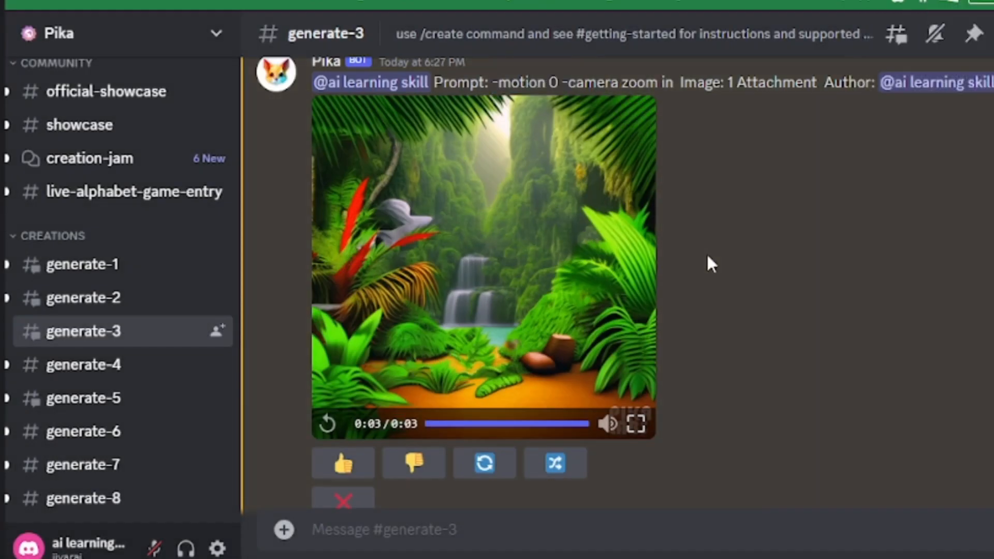
pyautogui.click(484, 461)
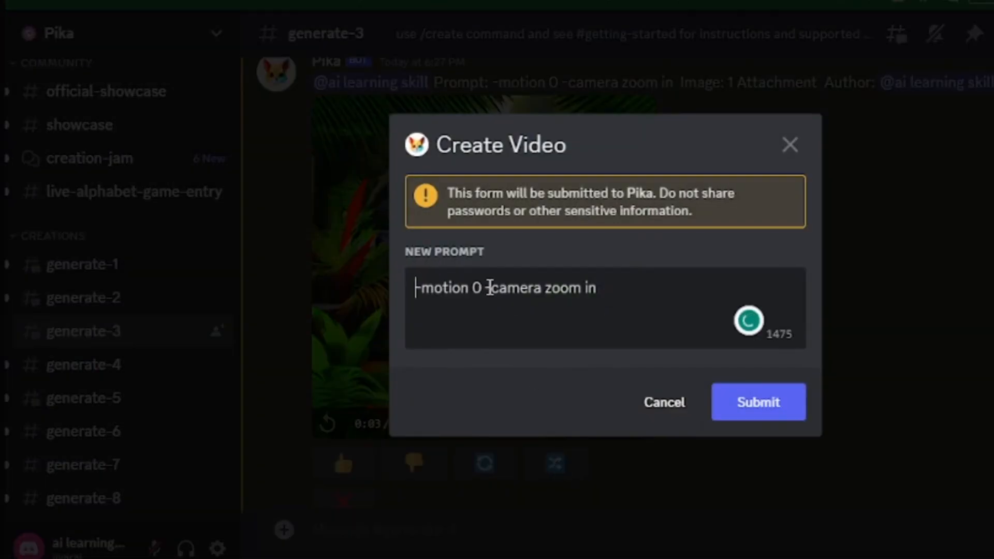
pyautogui.click(758, 401)
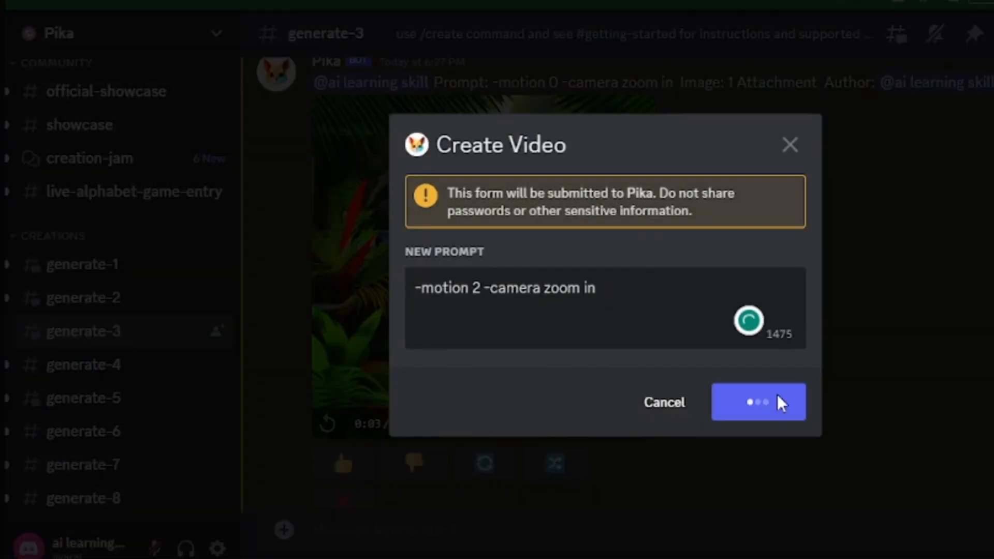
pyautogui.click(758, 402)
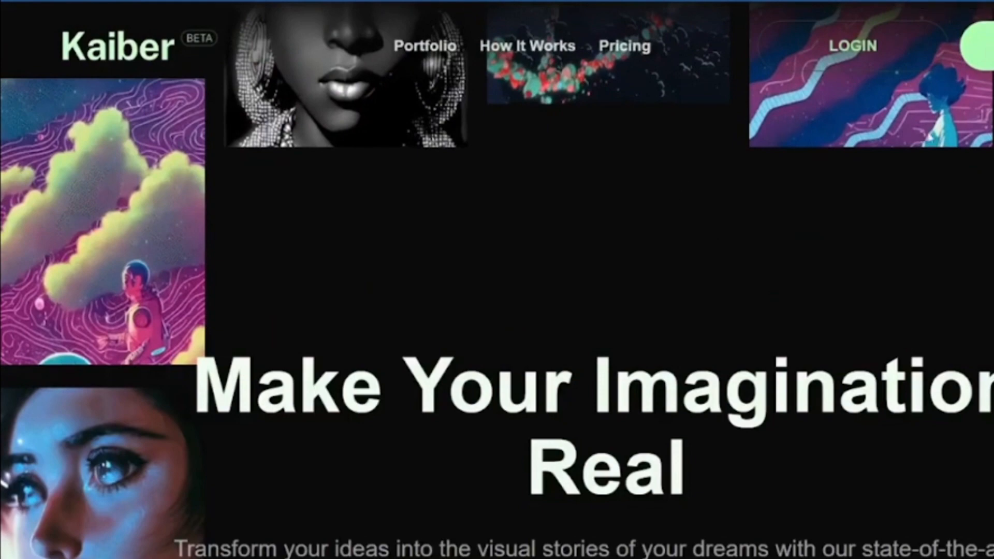
pyautogui.scroll(-3)
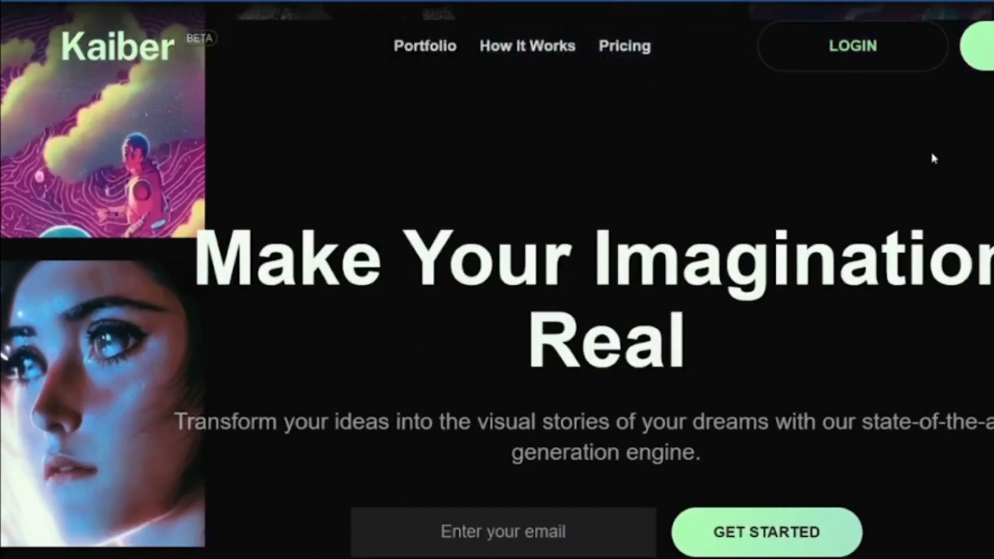
pyautogui.scroll(-3)
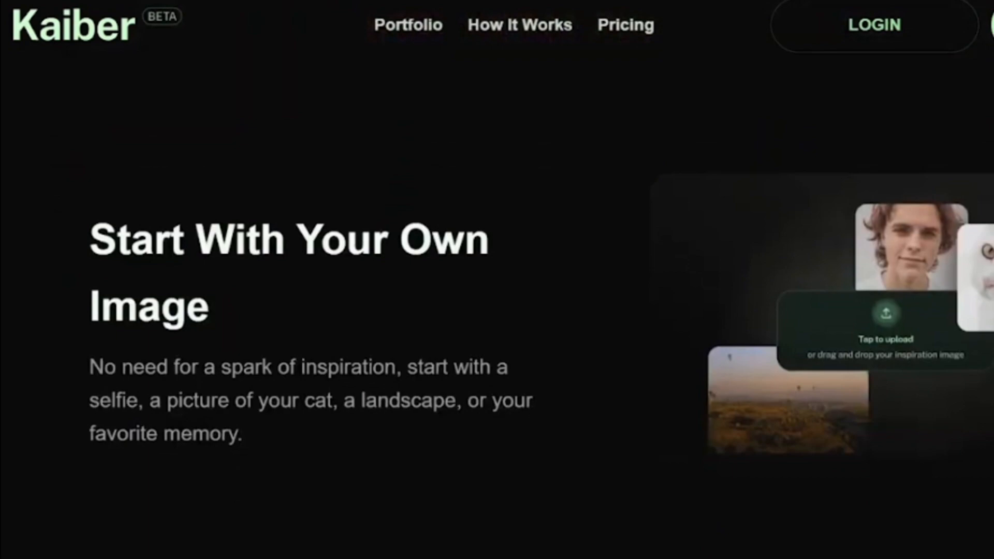
pyautogui.scroll(-3)
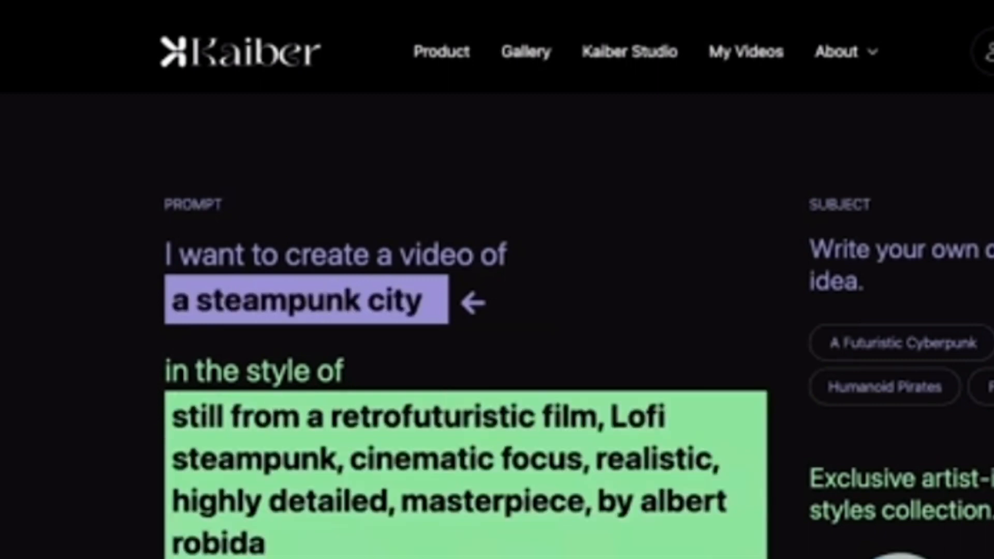
# Step: Generate previews of the steampunk city video with duration 0:08, Camera Zoom In, Evolve 2
pyautogui.scroll(-3)
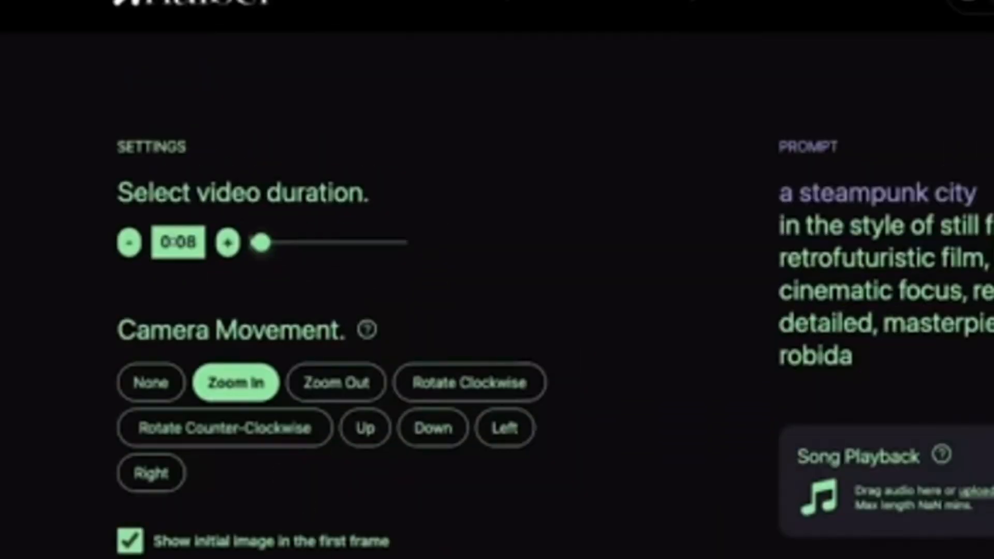
pyautogui.scroll(-3)
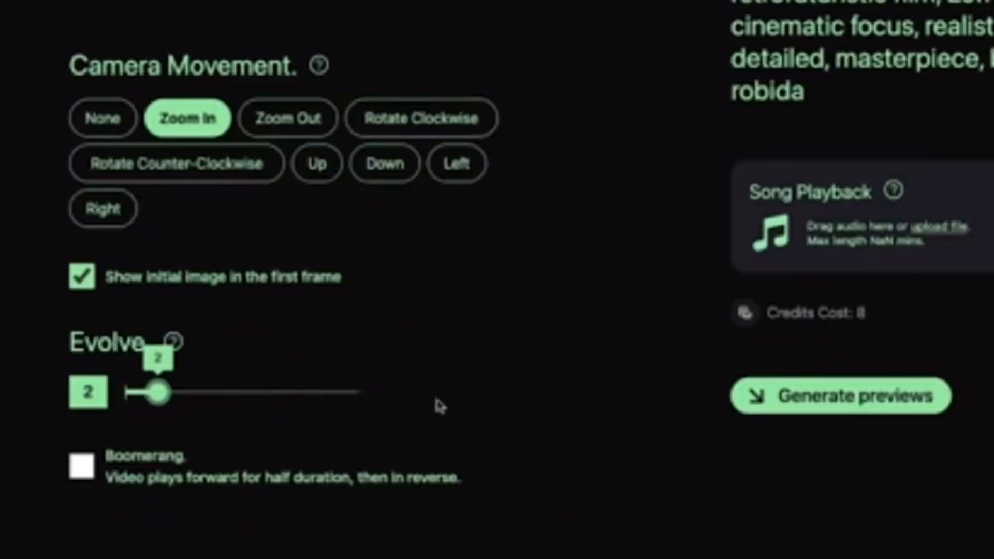
pyautogui.click(839, 395)
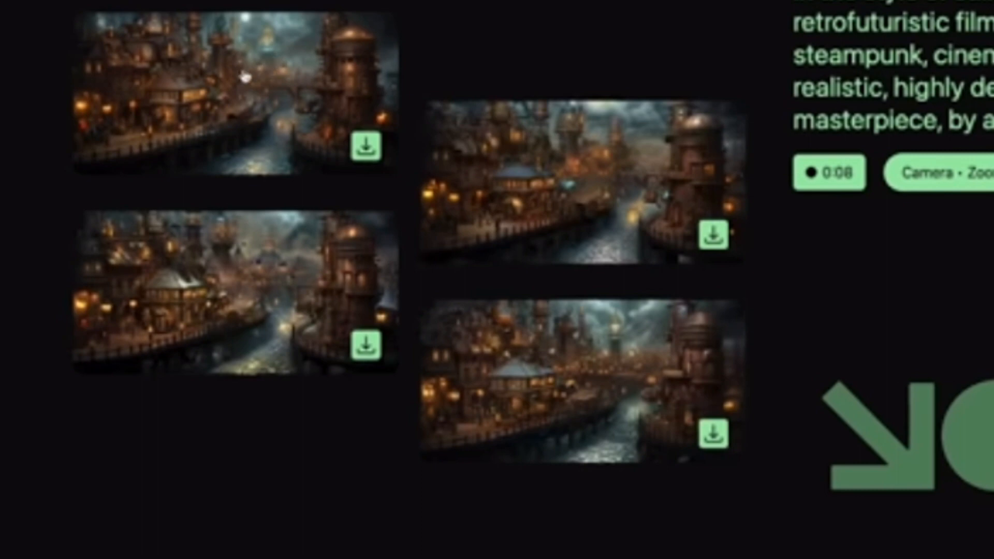
pyautogui.click(235, 90)
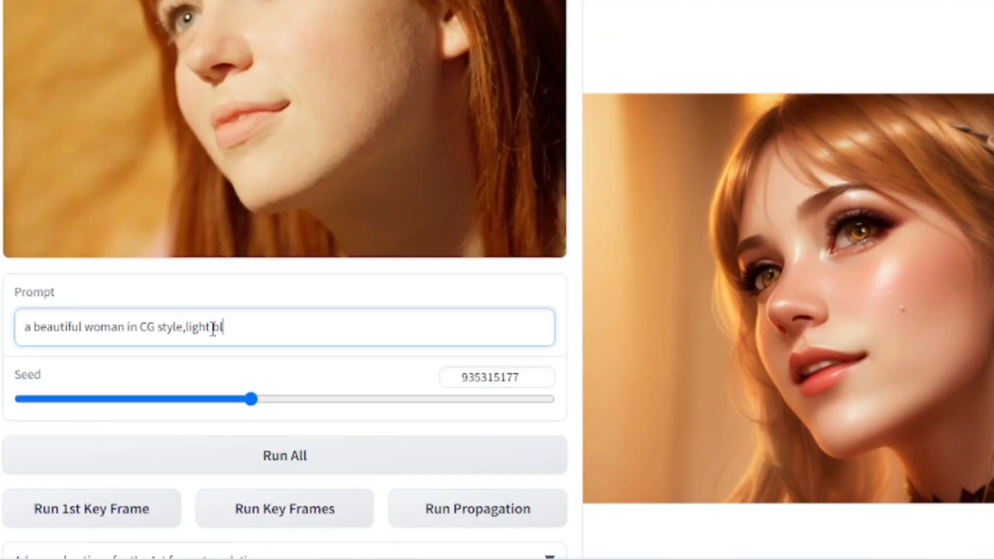
# Step: Scroll through the Rerender A Video page to review the prompt and stylized key frame
pyautogui.scroll(3)
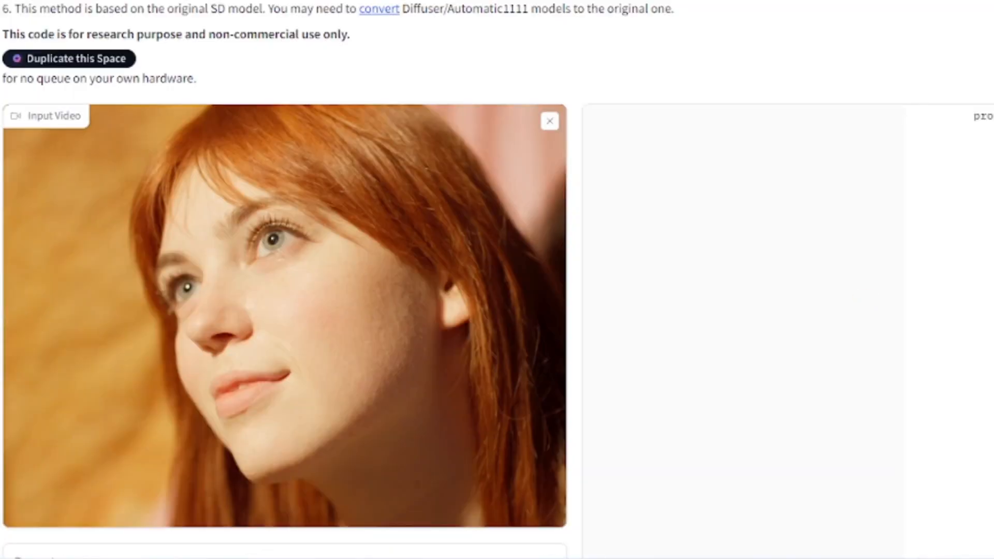
pyautogui.scroll(-3)
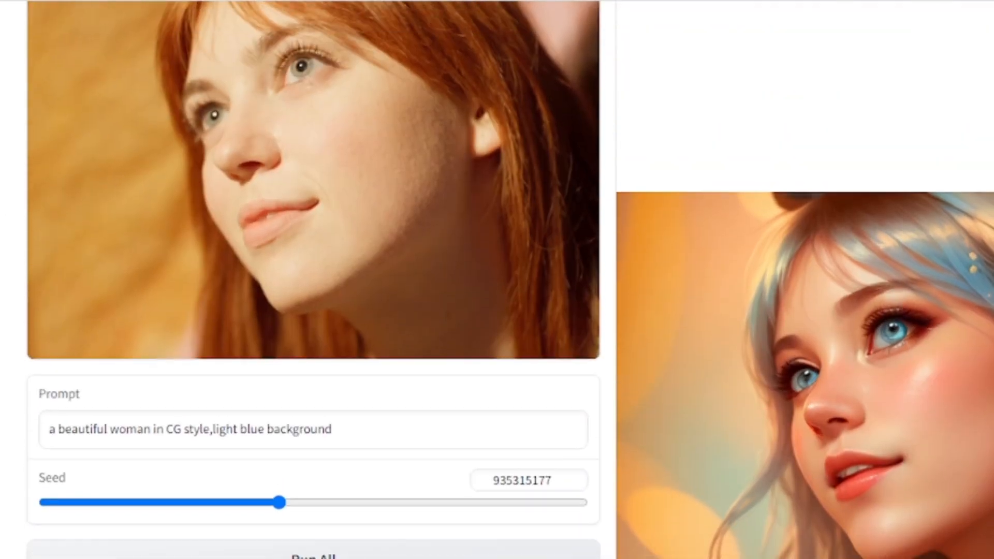
pyautogui.scroll(-3)
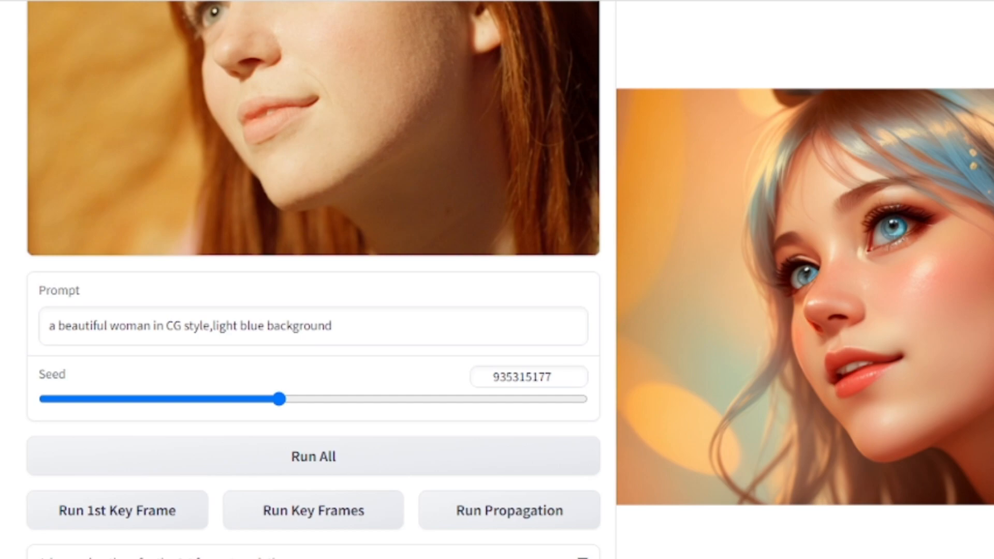
pyautogui.scroll(-3)
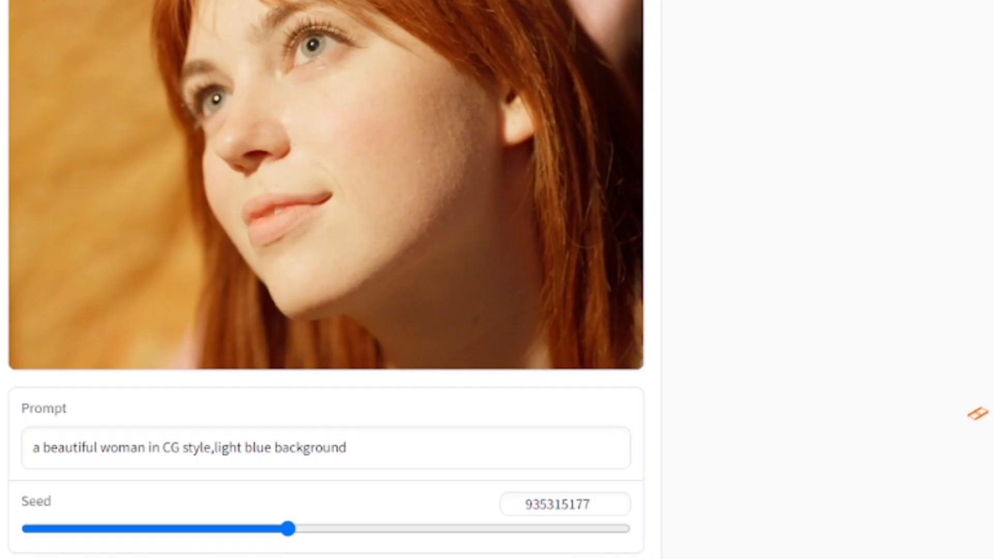
# Step: Untick Preserve color in the advanced settings while keeping canny as the control type
pyautogui.scroll(-3)
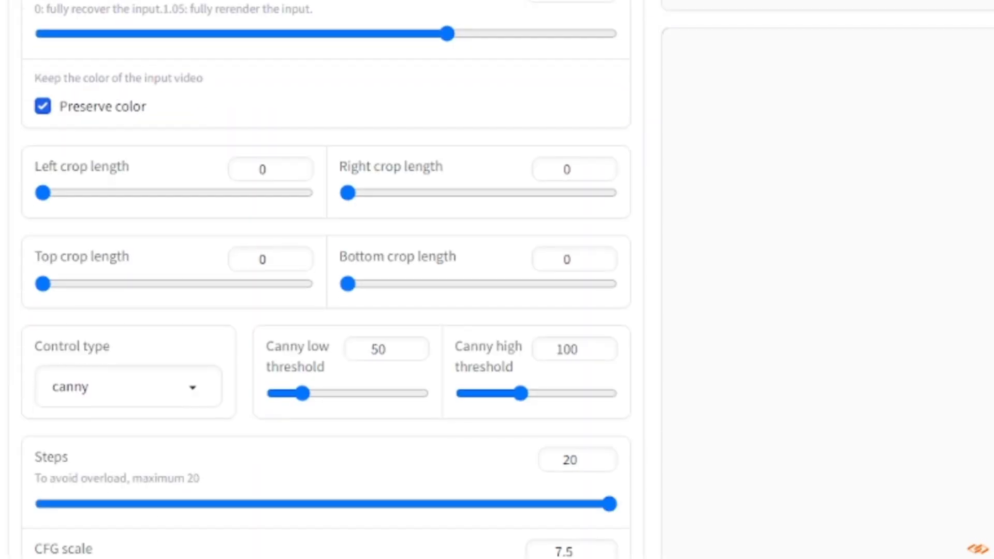
pyautogui.moveTo(173, 358)
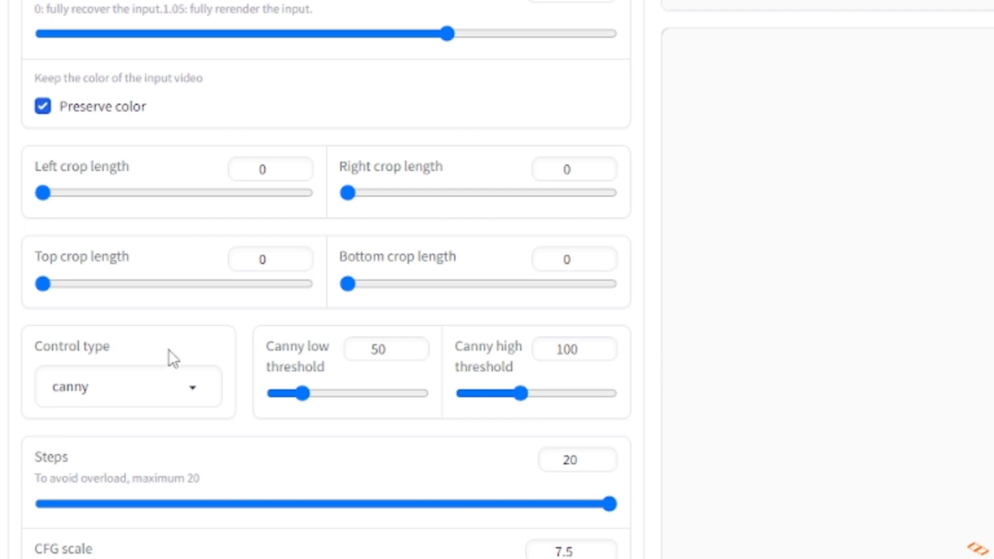
pyautogui.click(128, 386)
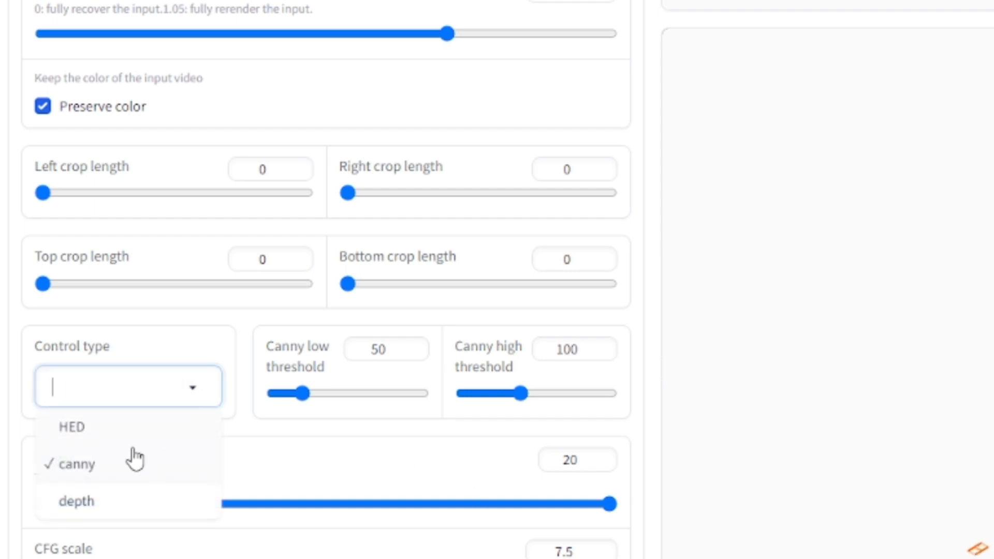
pyautogui.click(78, 464)
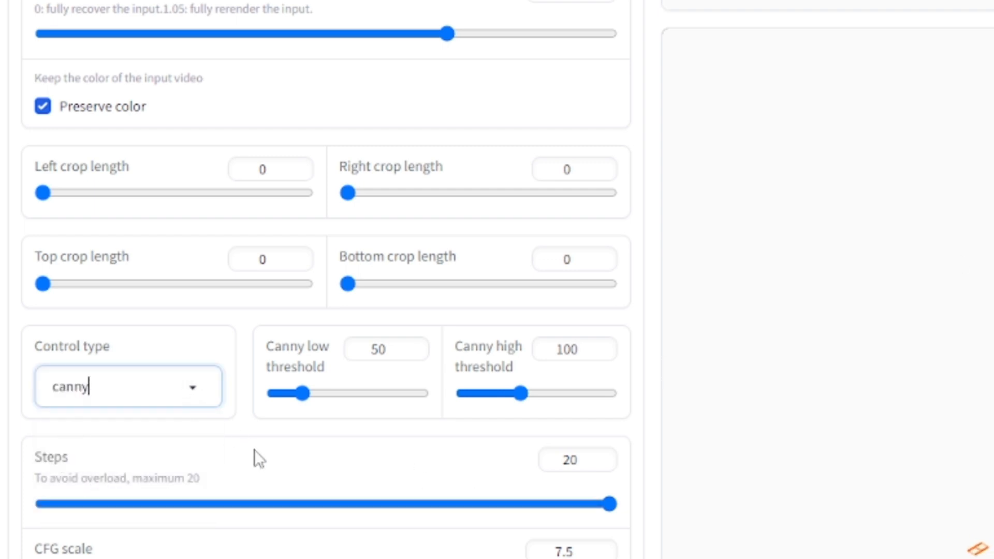
pyautogui.moveTo(42, 106)
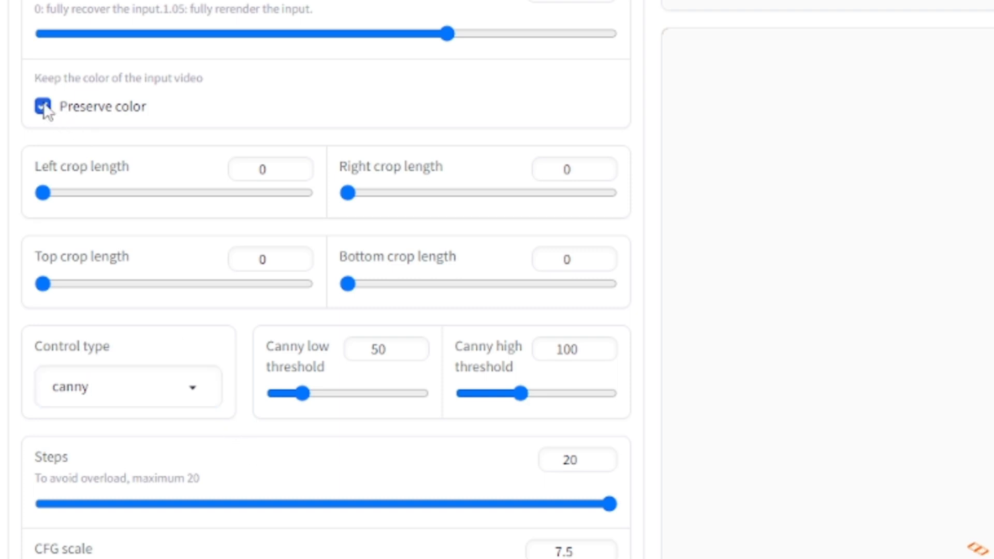
pyautogui.click(42, 106)
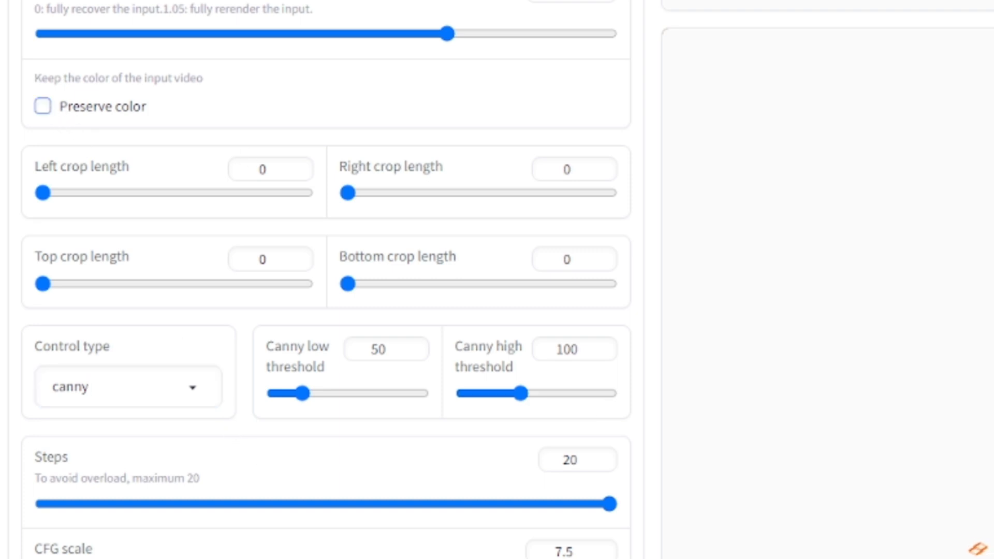
pyautogui.scroll(-3)
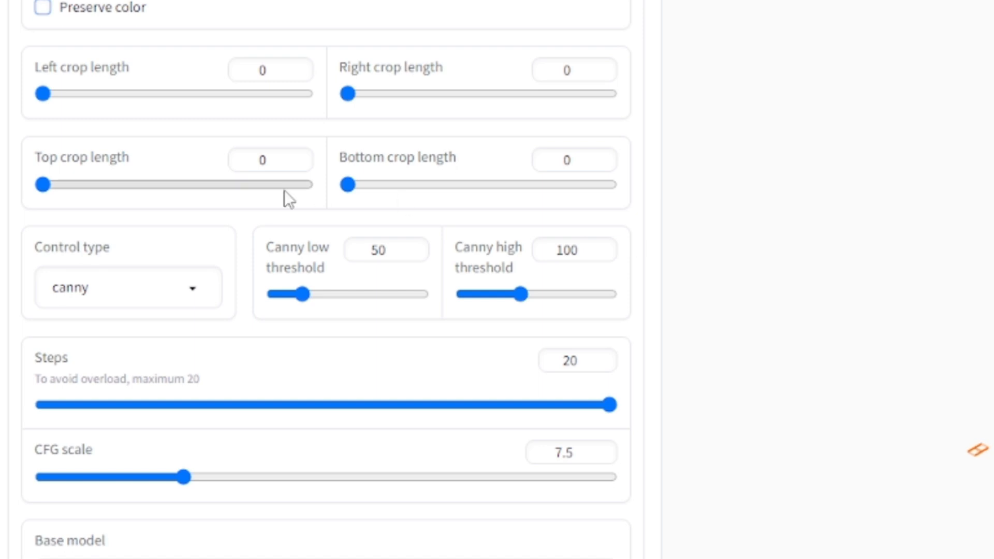
pyautogui.click(127, 287)
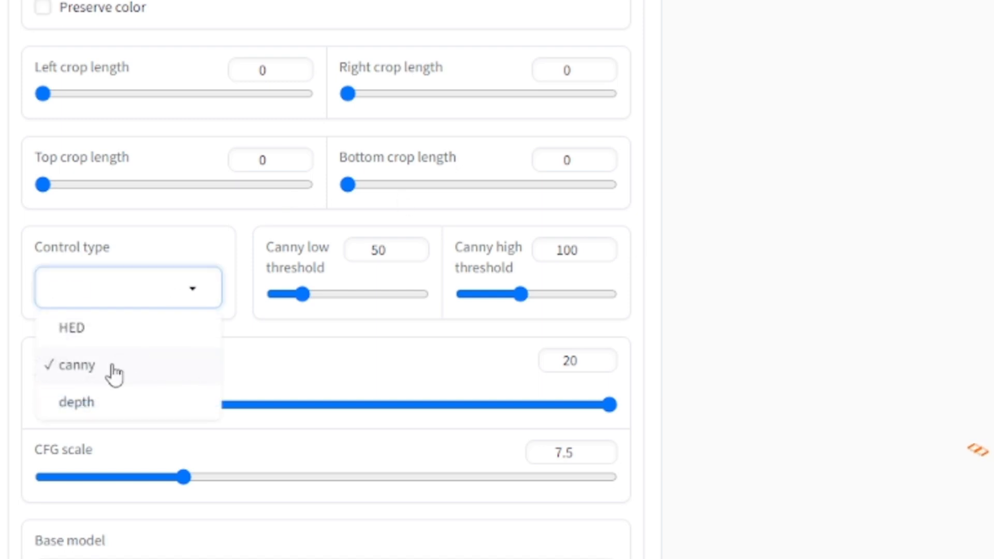
pyautogui.click(76, 365)
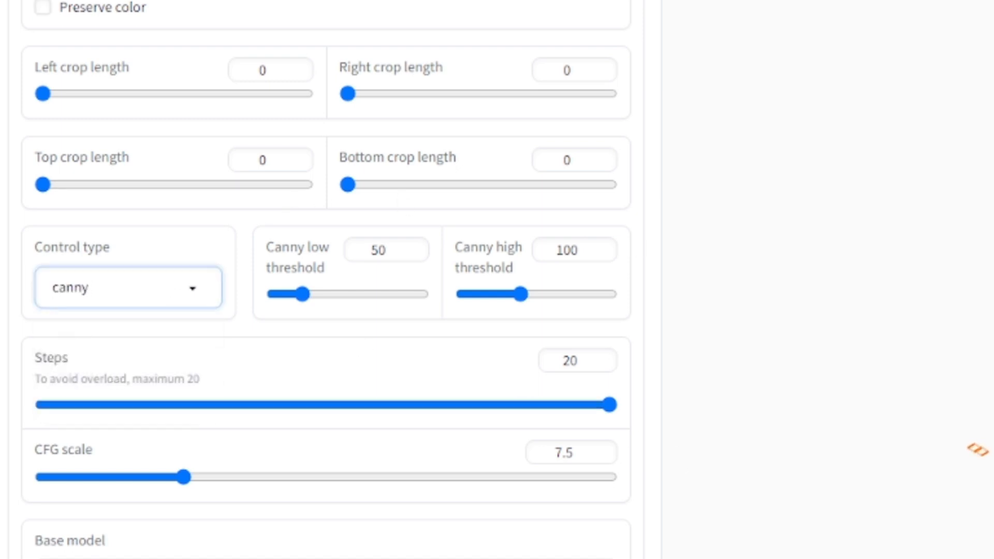